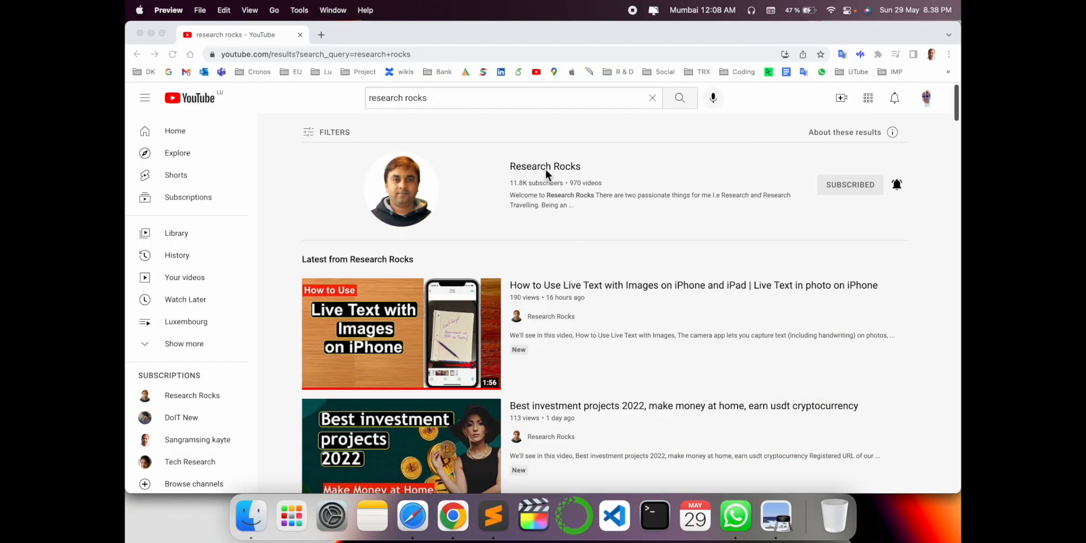
# Open the Research Rocks channel page, then move to a new tab showing the Google start page.
pyautogui.click(544, 167)
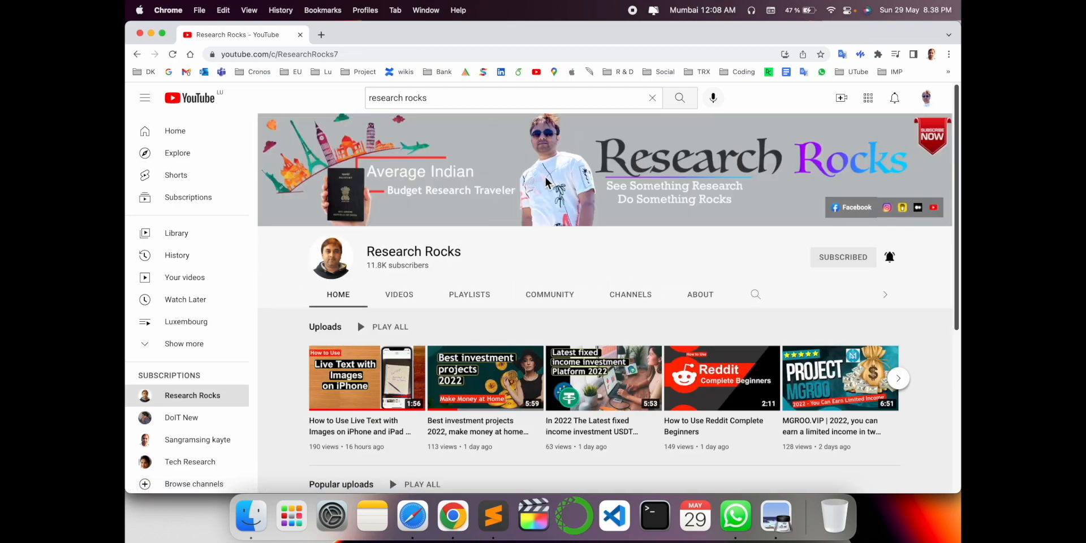
pyautogui.moveTo(795, 153)
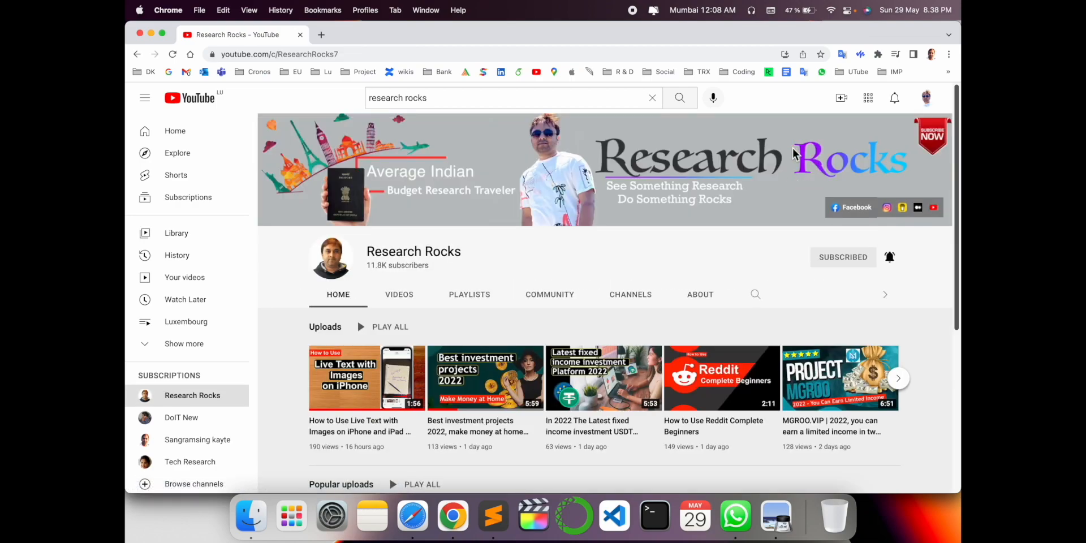
pyautogui.moveTo(766, 115)
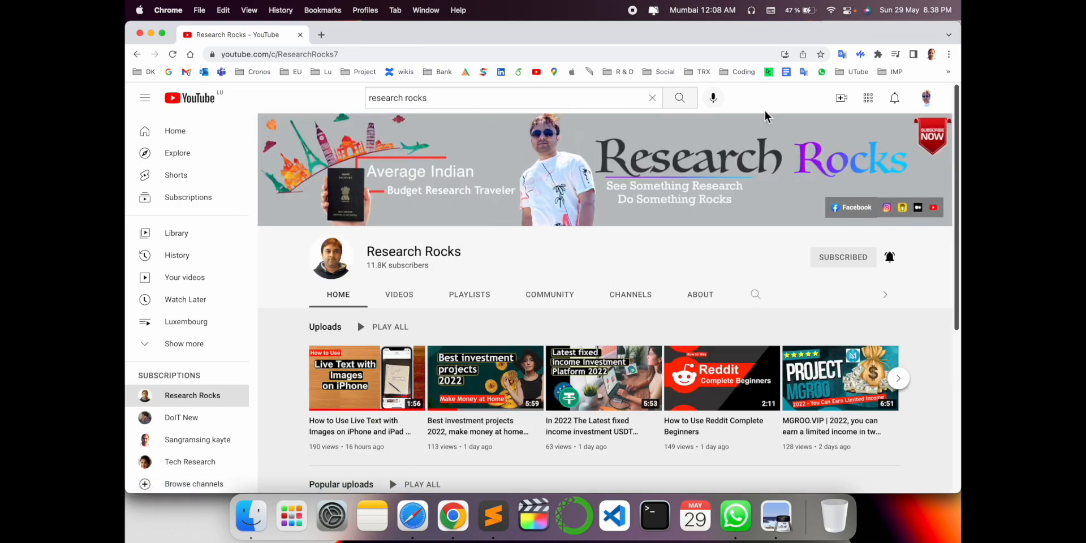
pyautogui.moveTo(495, 335)
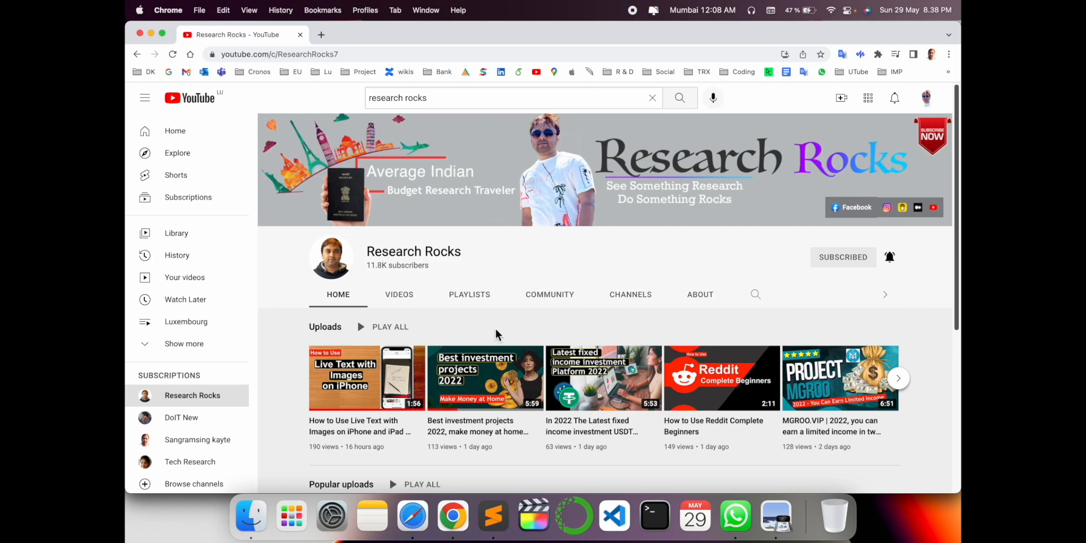
pyautogui.moveTo(643, 230)
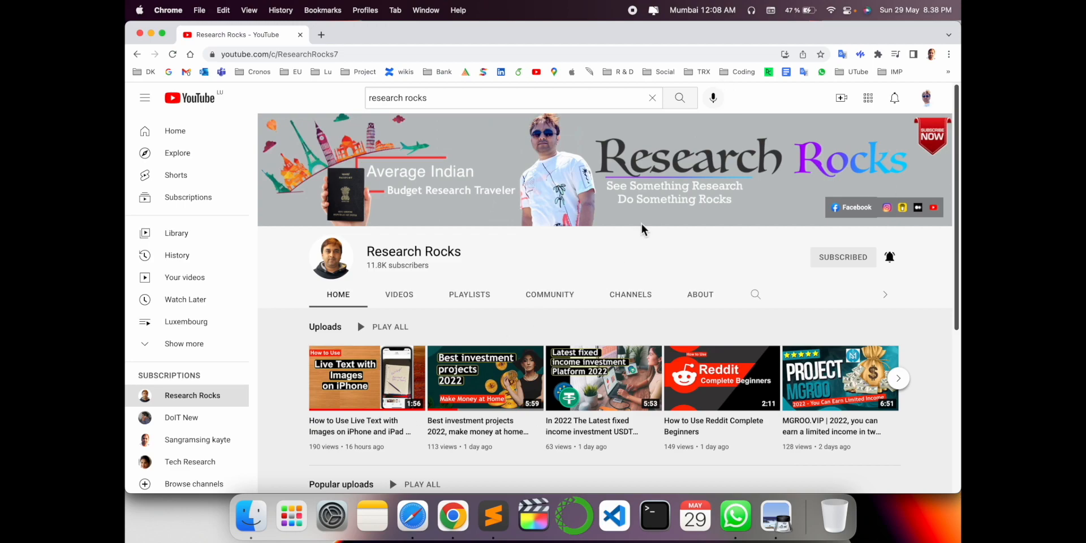
pyautogui.click(785, 55)
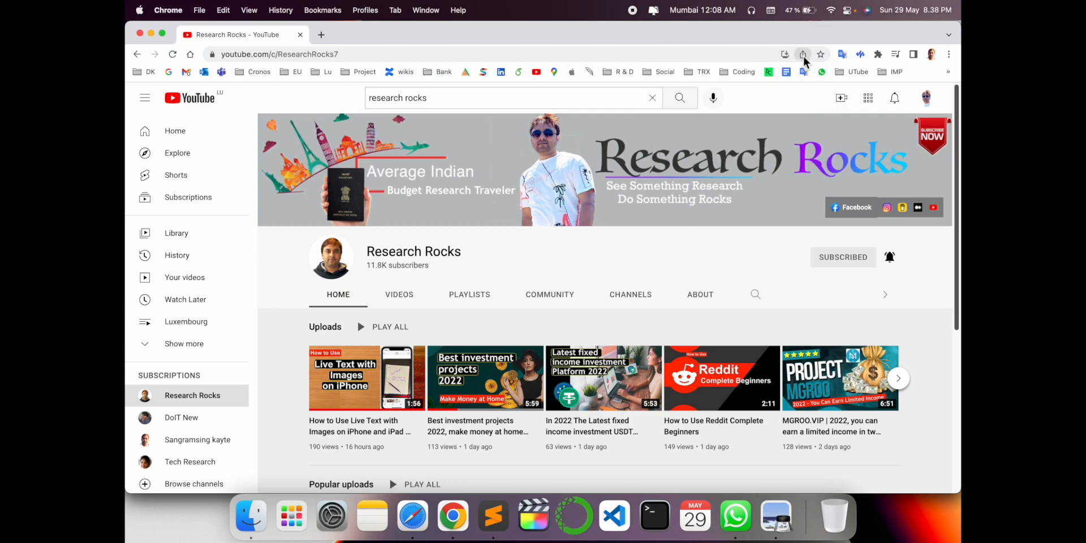
pyautogui.click(803, 54)
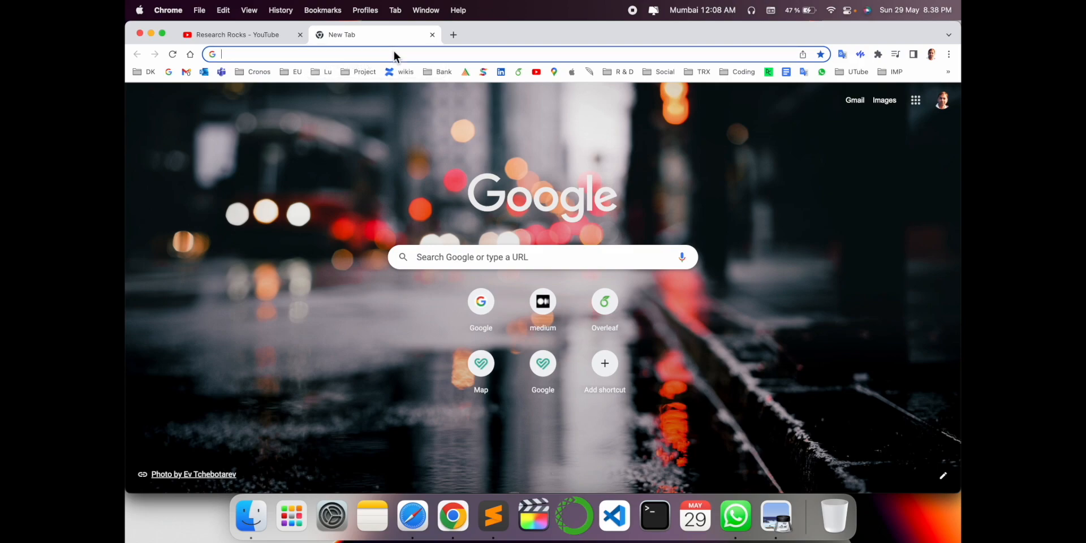
# Go to chrome://flags and set the Desktop Screenshots flag to Enabled.
pyautogui.write('chrome://flags')
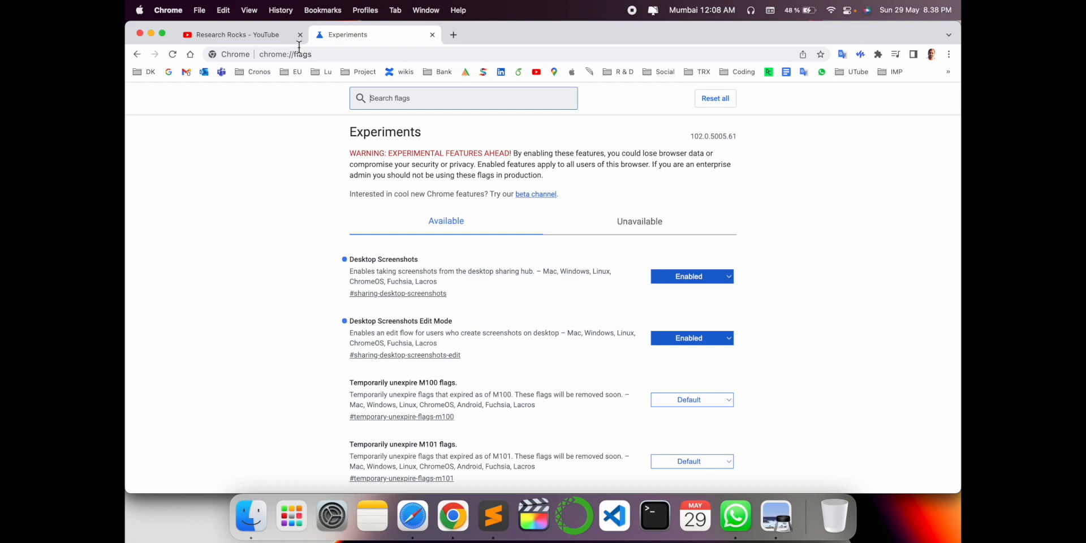
pyautogui.moveTo(407, 283)
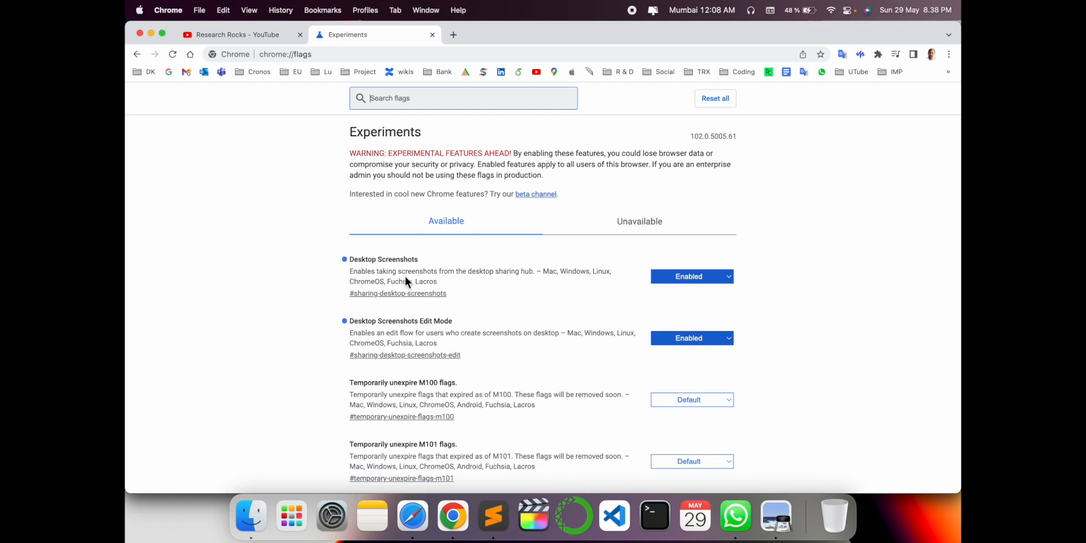
pyautogui.doubleClick(383, 259)
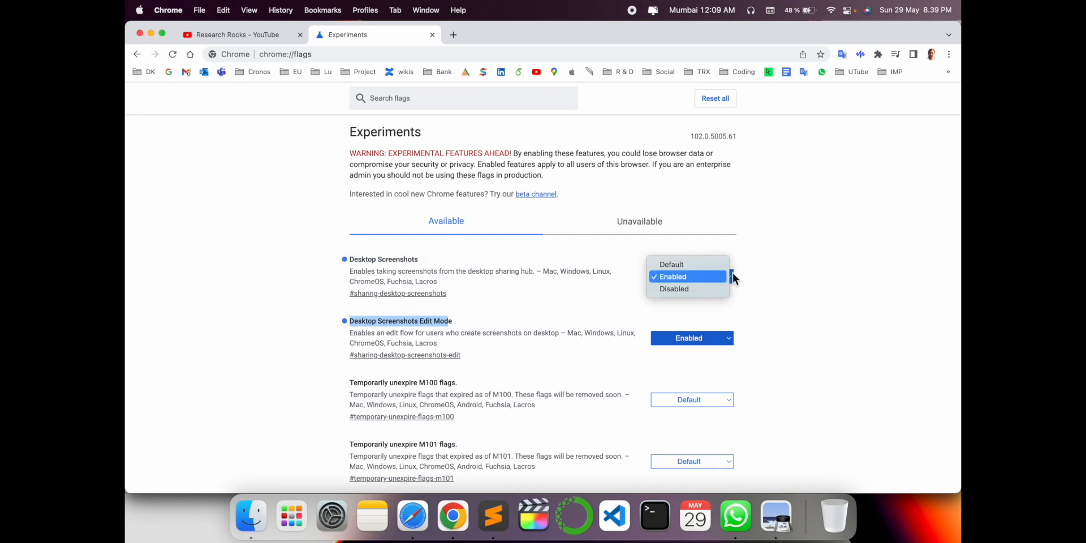
pyautogui.click(671, 276)
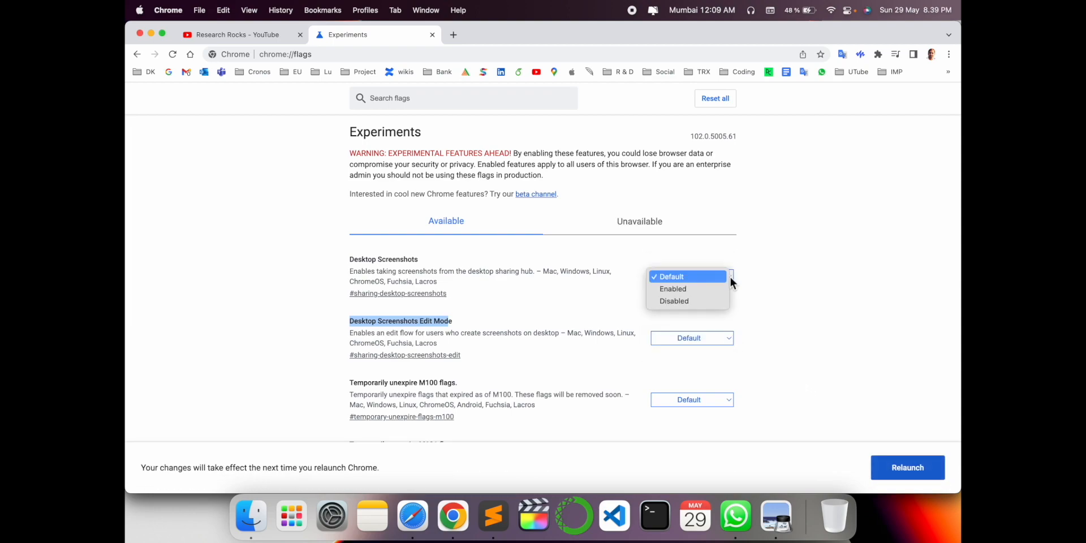
pyautogui.click(672, 288)
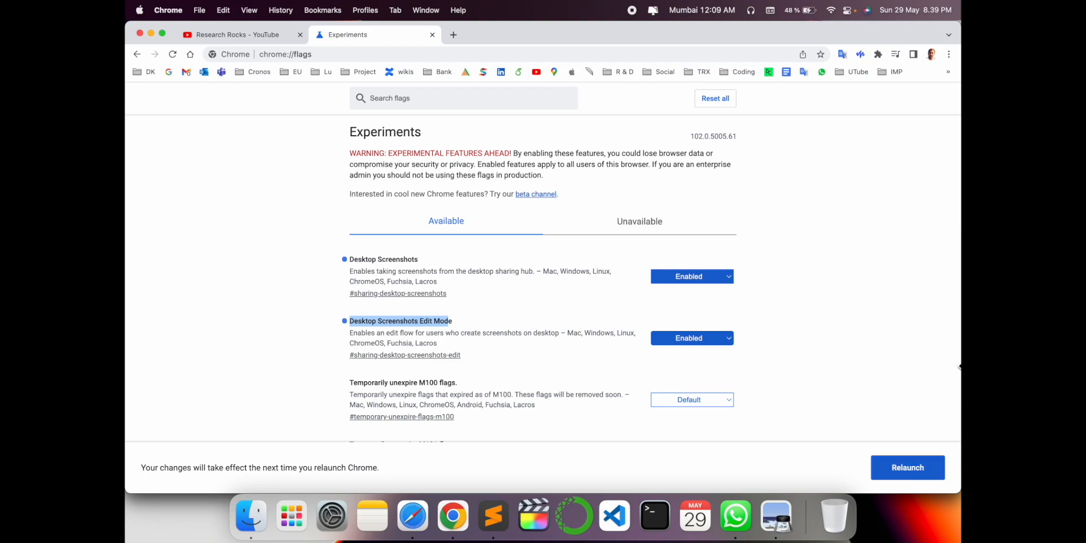
# Capture a screenshot of a new tab via Share > Screenshot, then jump to the Desktop Screenshots flag entry.
pyautogui.click(452, 35)
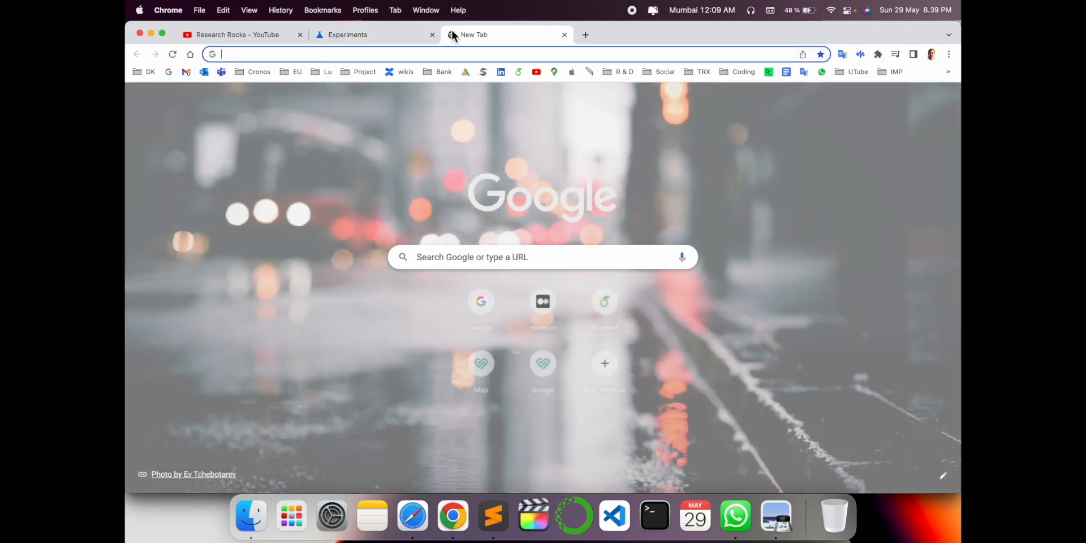
pyautogui.click(803, 54)
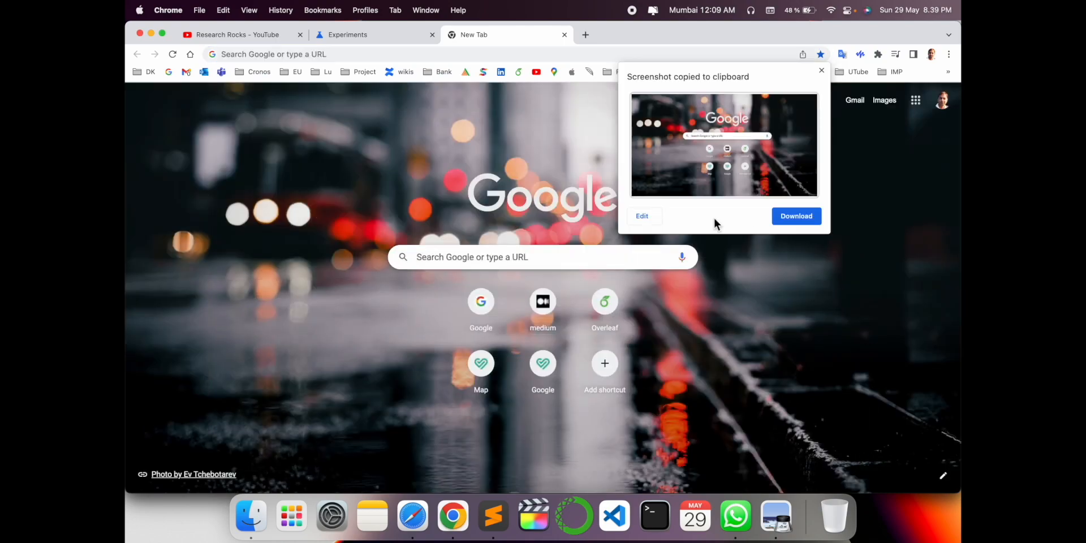
pyautogui.click(821, 70)
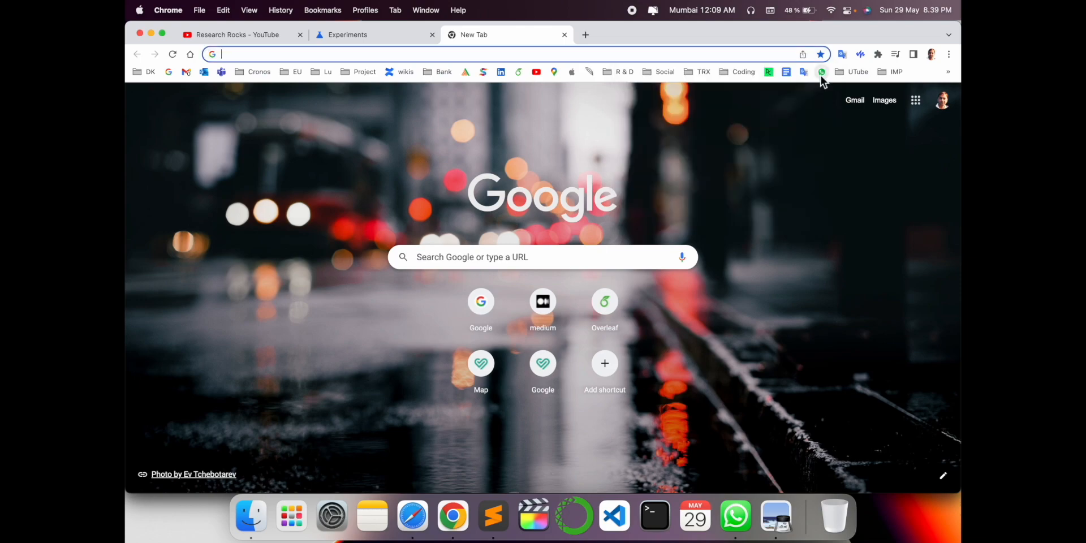
pyautogui.moveTo(500, 196)
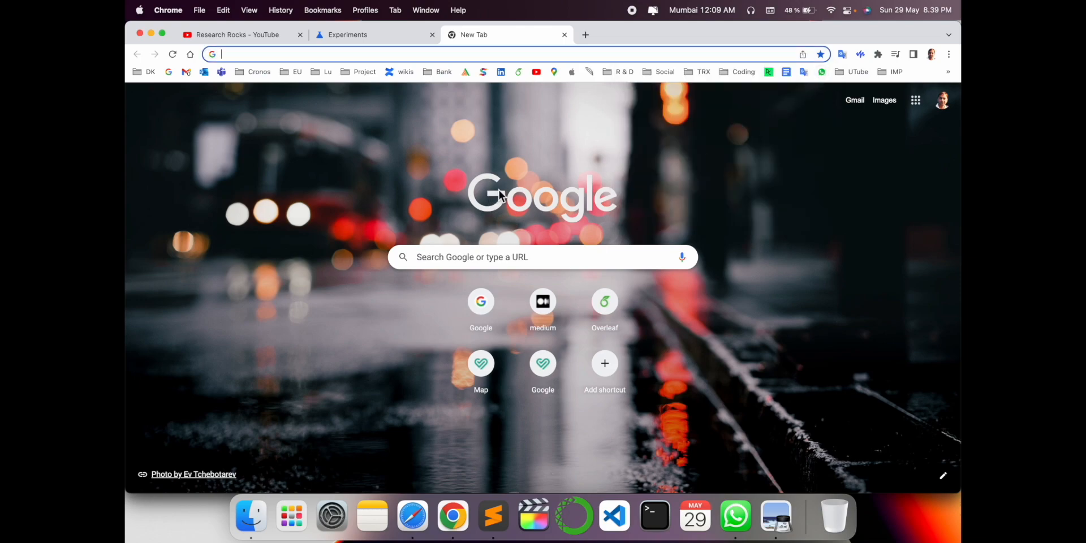
pyautogui.click(374, 35)
pyautogui.write('chrome://flags/#sharing-desktop-screenshots')
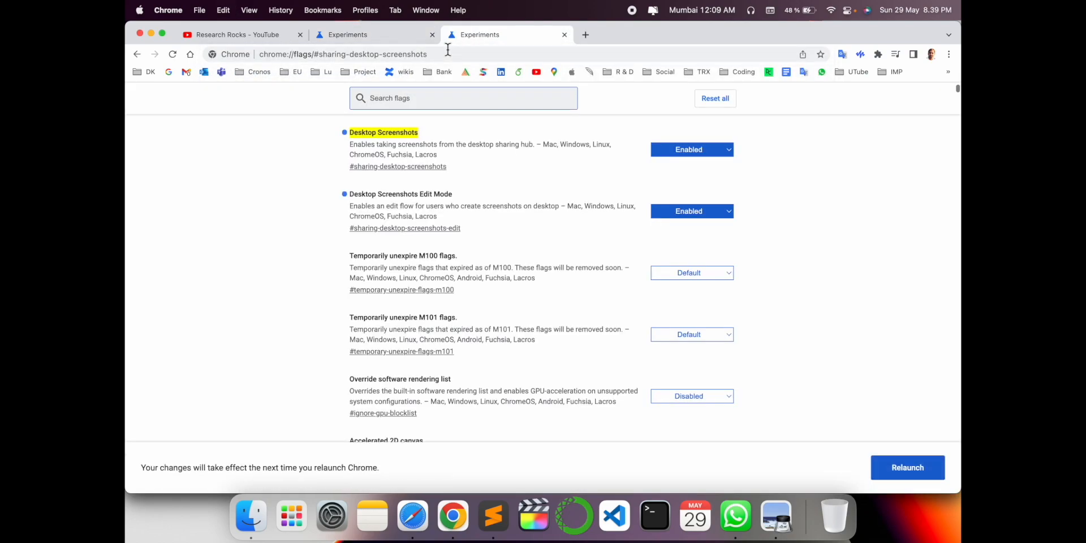
# Re-confirm Desktop Screenshots as Enabled in the other flags tab, leaving the relaunch pending.
pyautogui.click(343, 55)
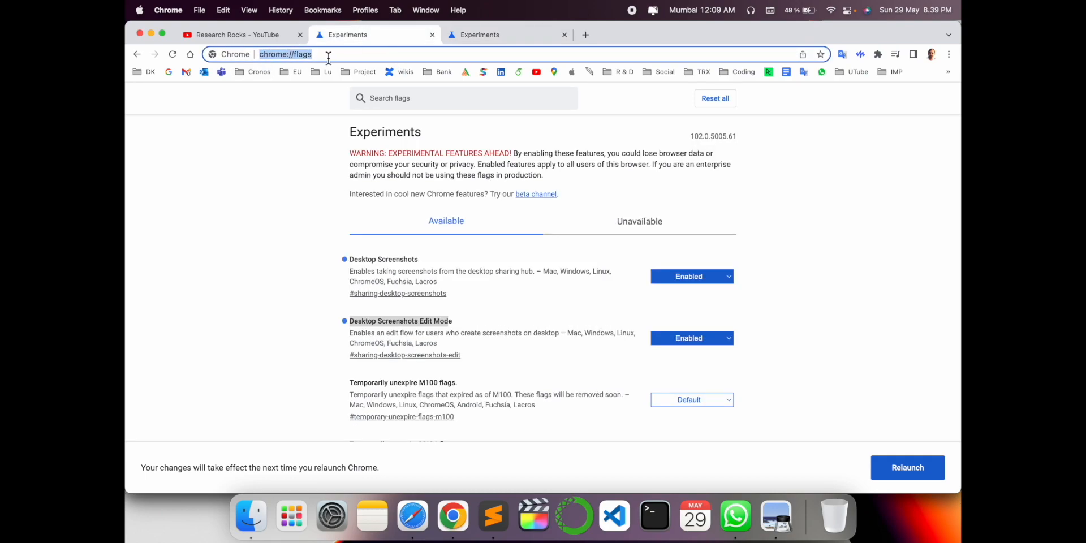
pyautogui.click(502, 35)
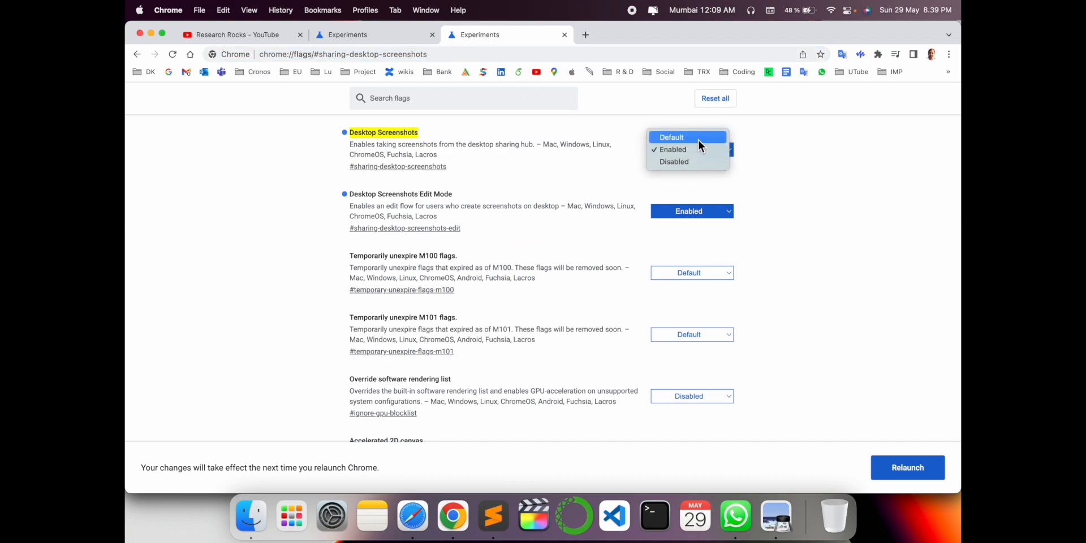
pyautogui.click(671, 149)
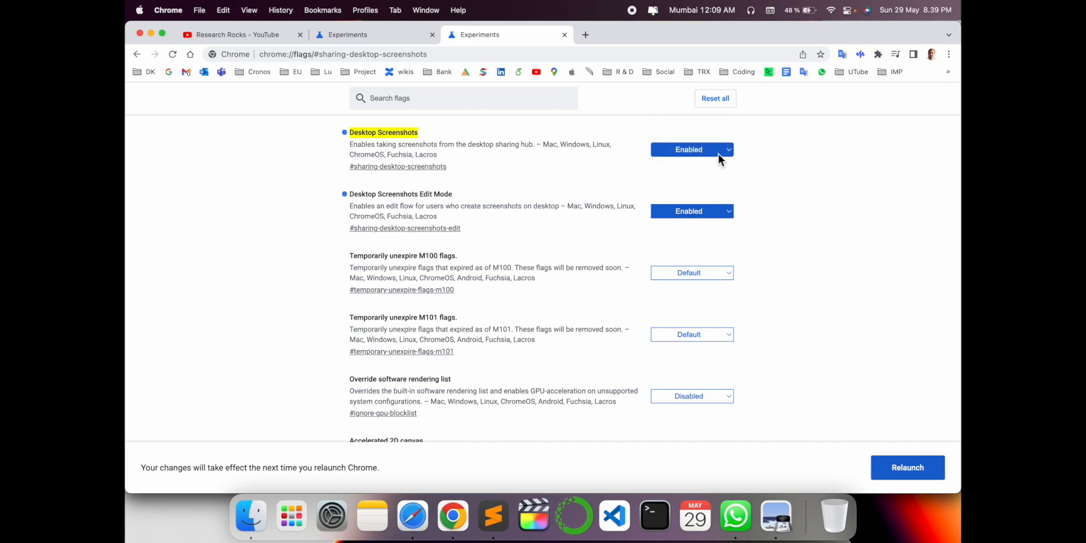
pyautogui.moveTo(907, 467)
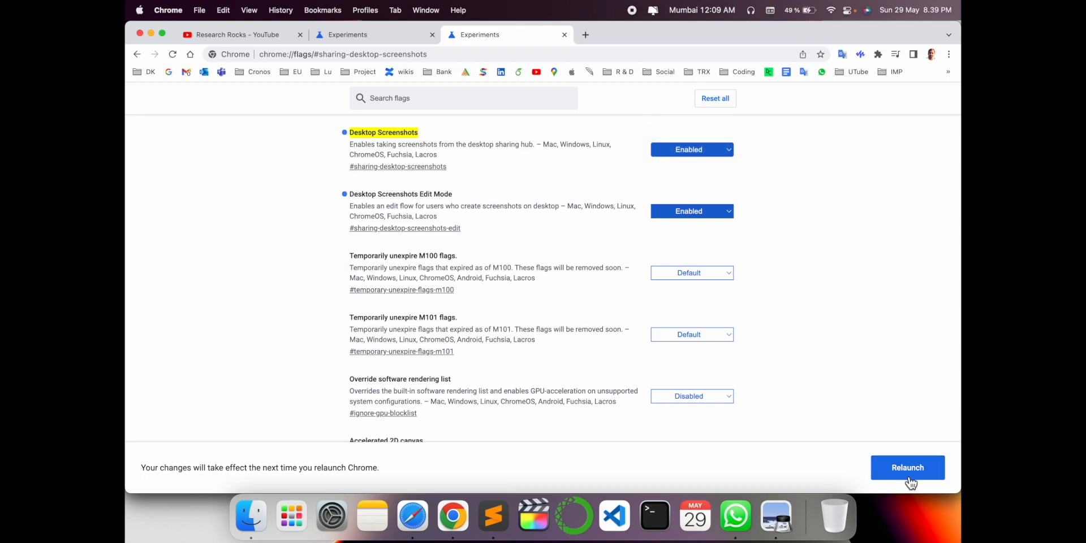
# Show the address-bar share menu listing Screenshot, copy link and social sharing options.
pyautogui.click(803, 54)
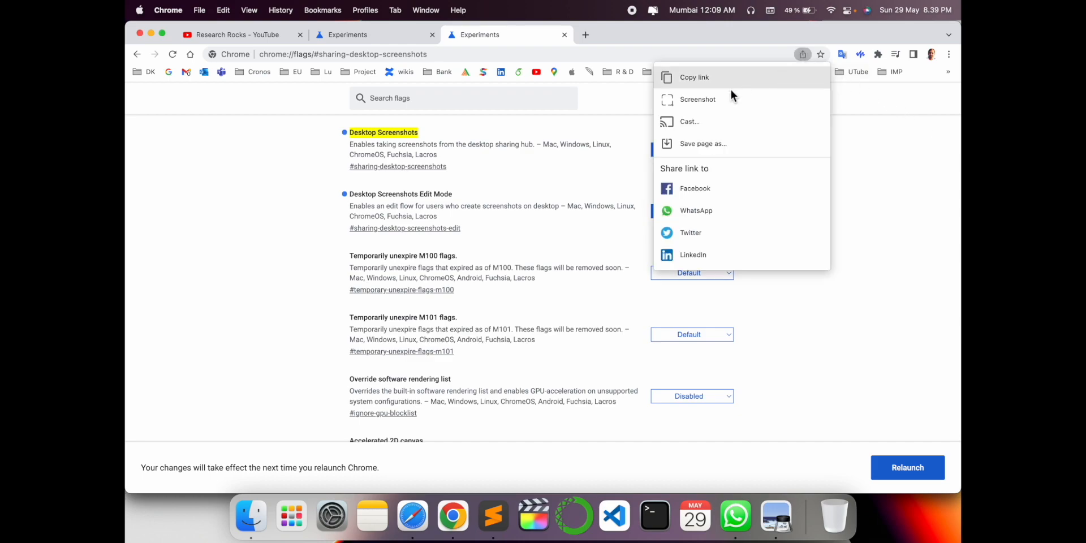
pyautogui.moveTo(698, 100)
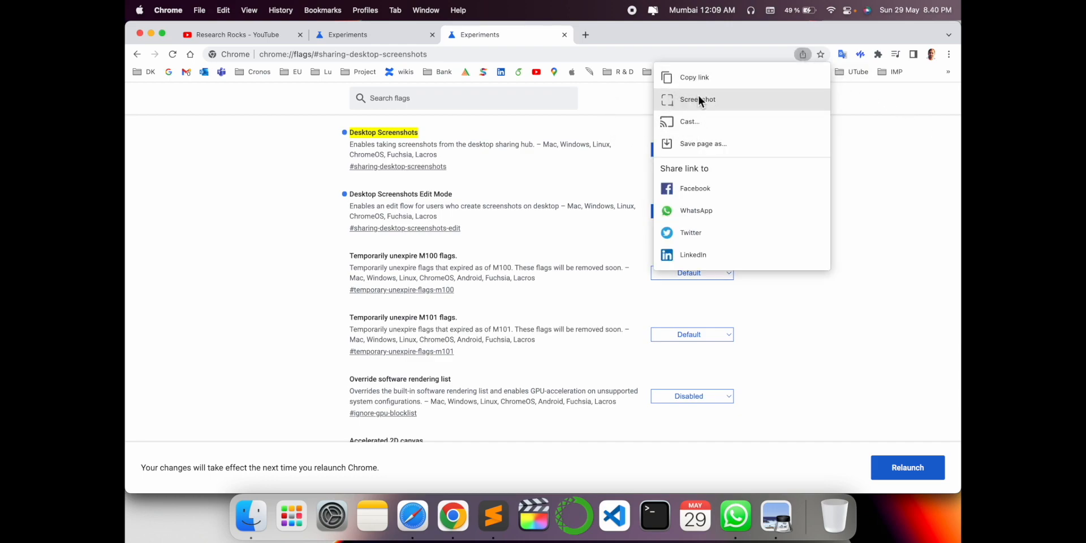